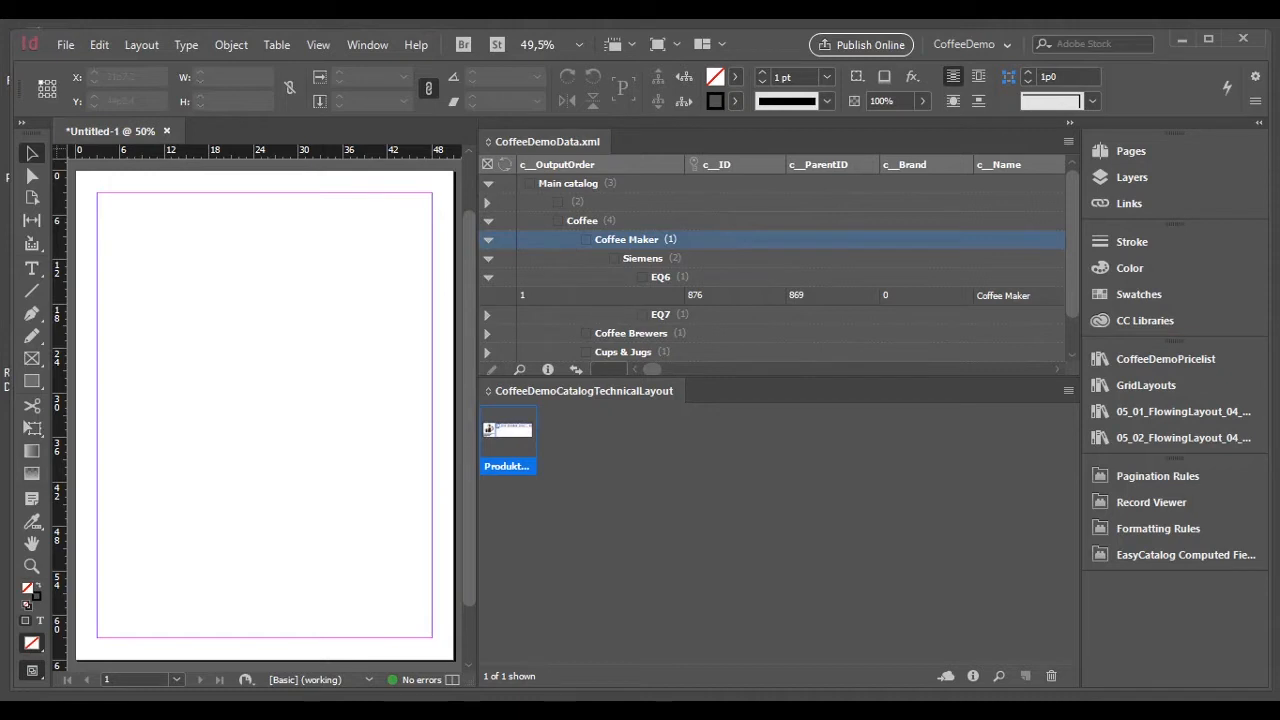
{"action": "mouse_move", "coordinate": [685, 378]}
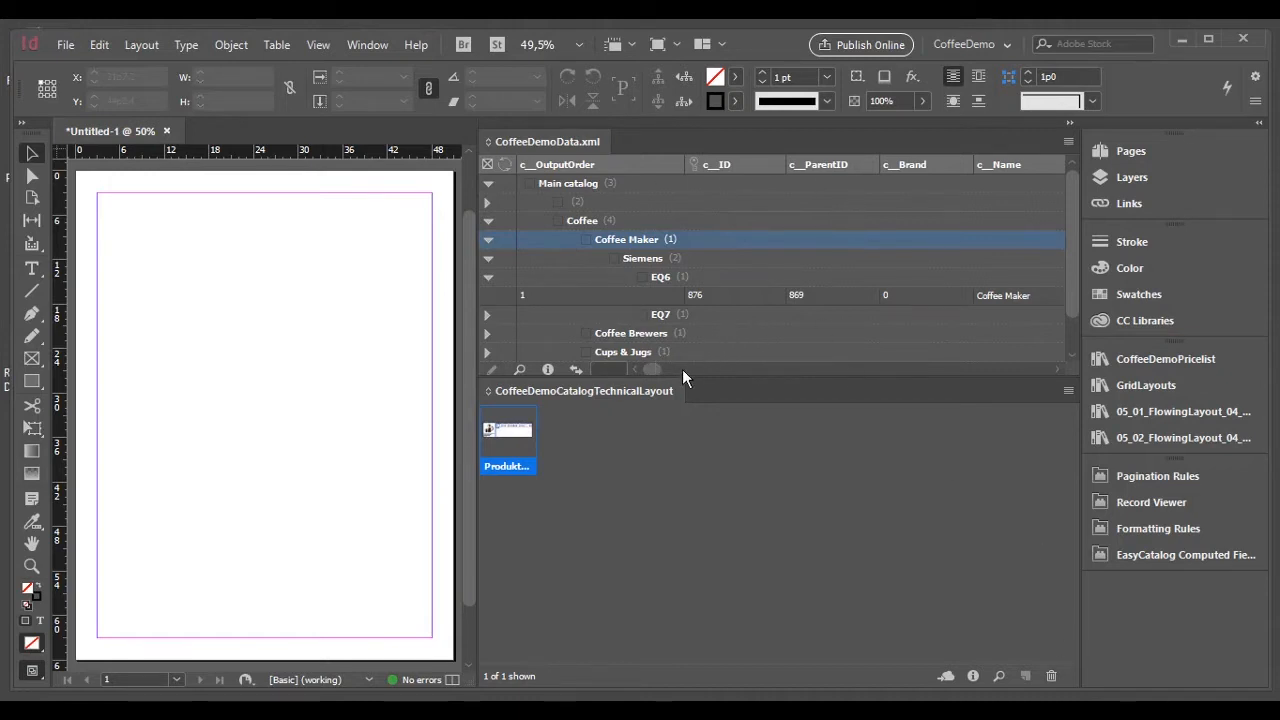
Collapse the EQ6 group in the EasyCatalog panel, glance at Perfion, and return to InDesign.
{"action": "left_click", "coordinate": [486, 277]}
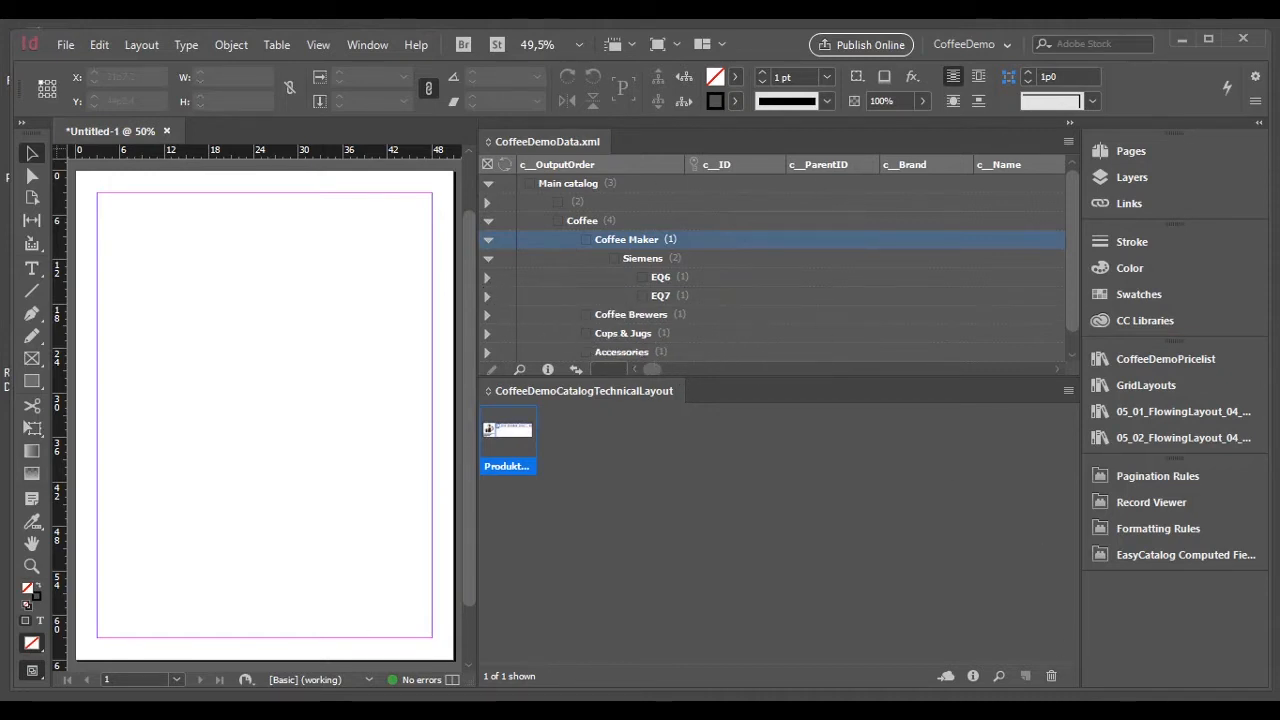
{"action": "left_click", "coordinate": [84, 653]}
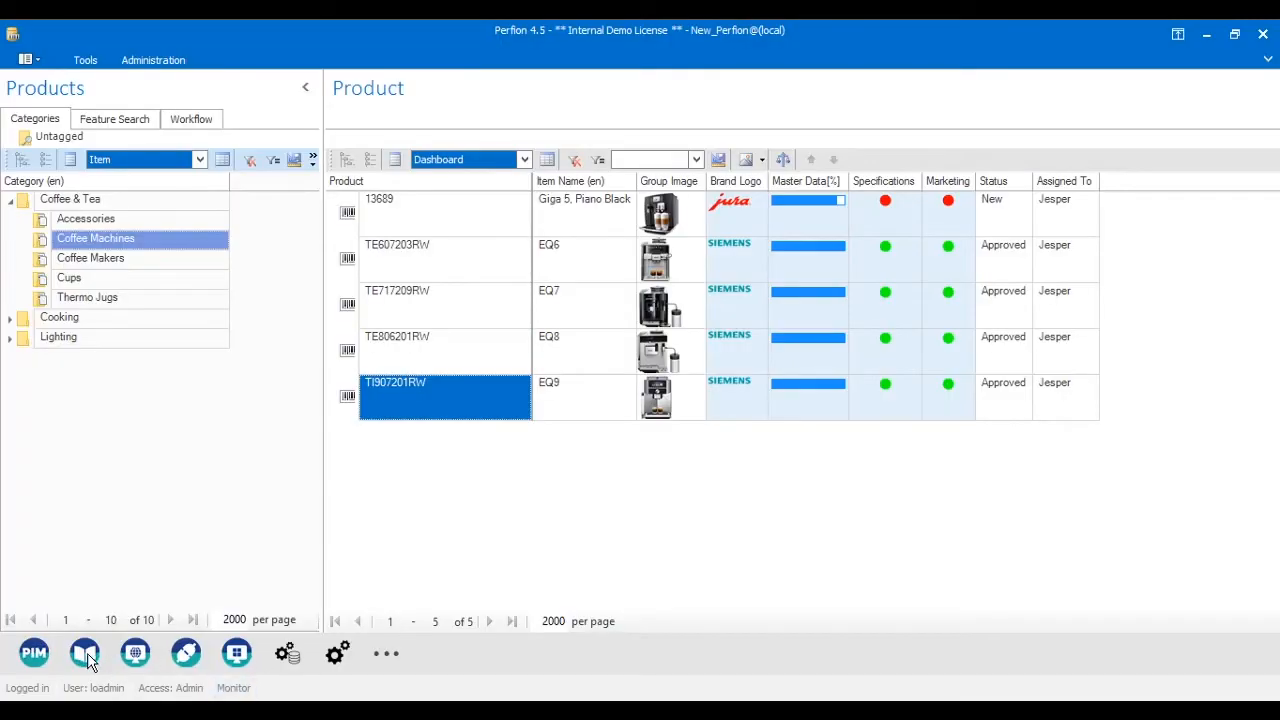
{"action": "left_click", "coordinate": [84, 653]}
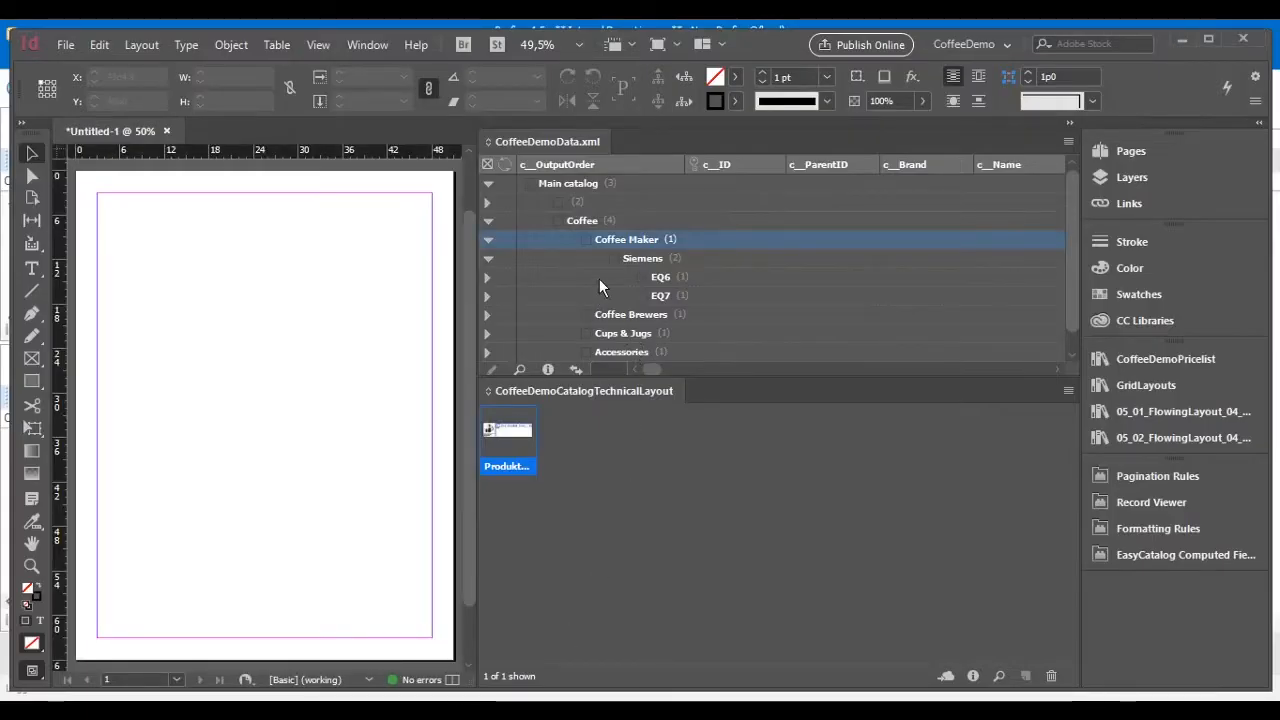
{"action": "mouse_move", "coordinate": [173, 264]}
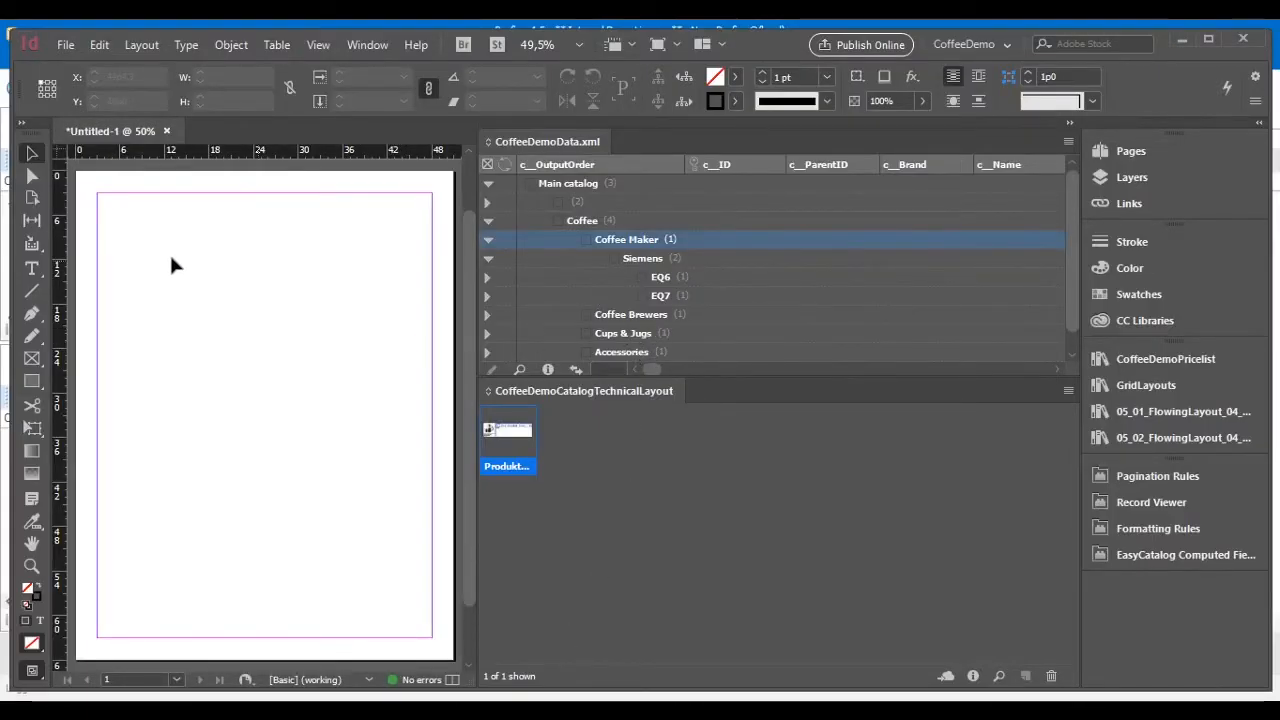
{"action": "mouse_move", "coordinate": [143, 337]}
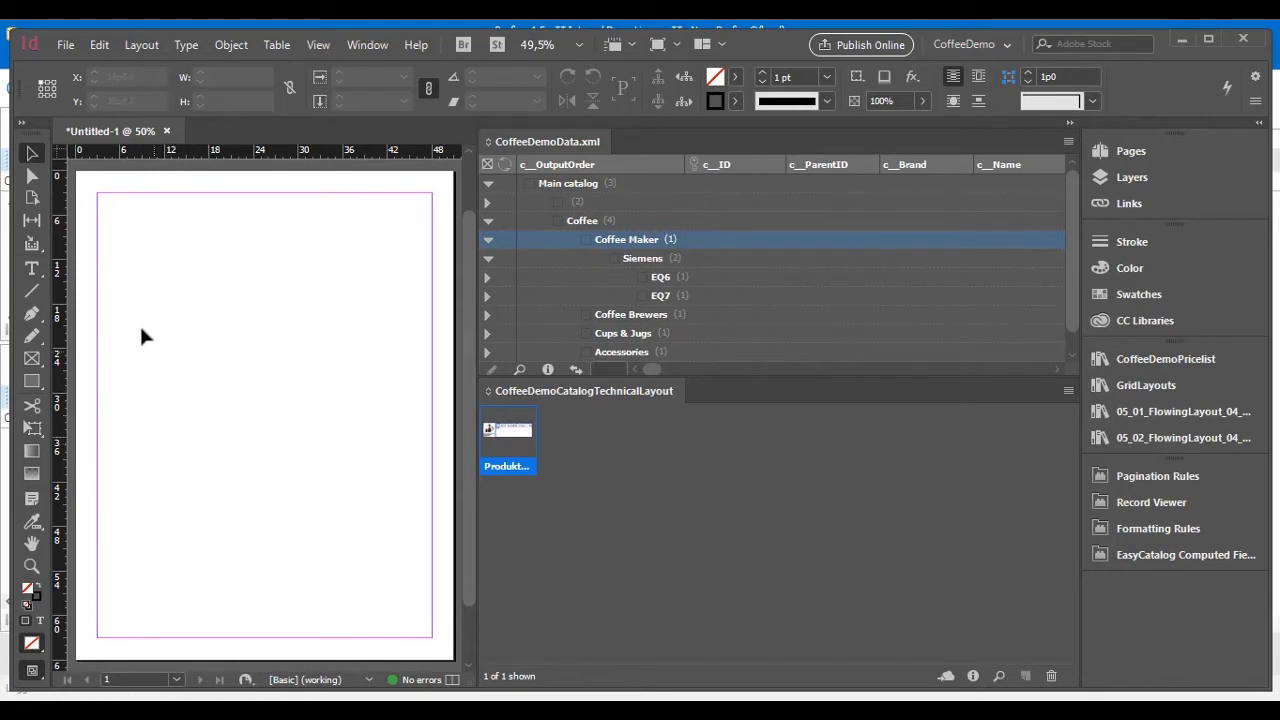
Draw a square text frame near the top left of the page.
{"action": "left_click_drag", "start_coordinate": [135, 248], "coordinate": [270, 390]}
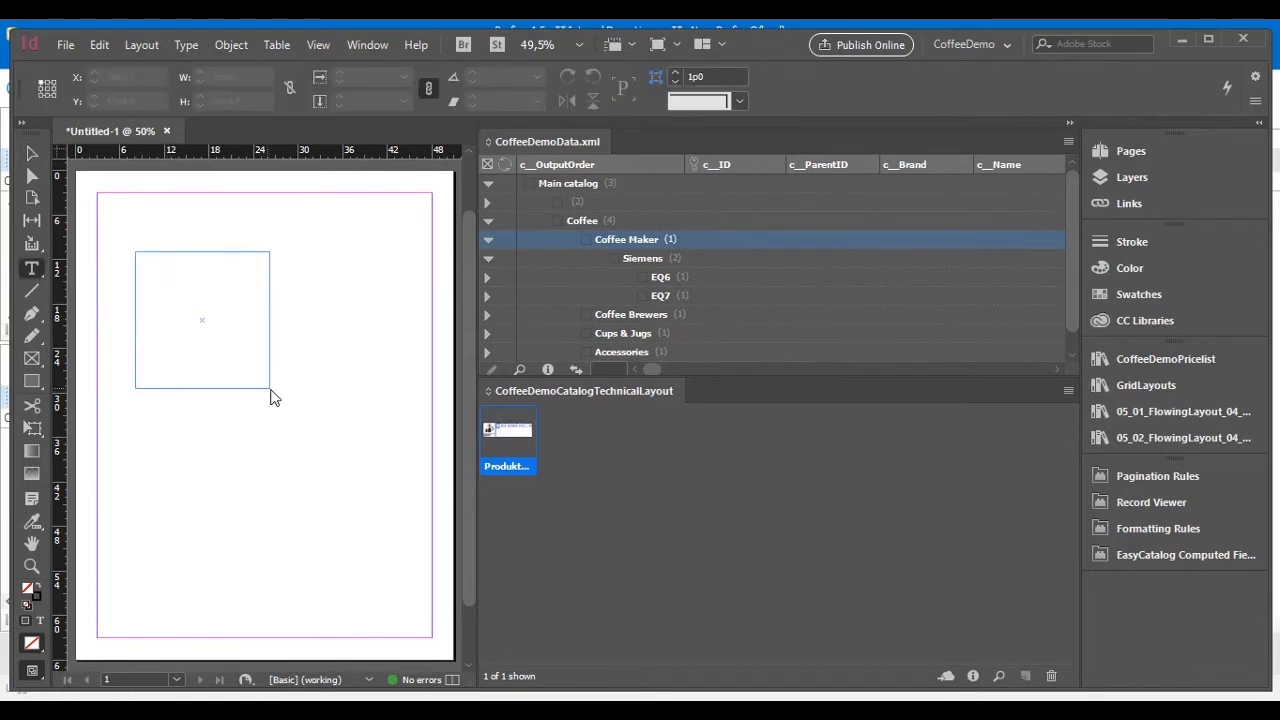
{"action": "left_click", "coordinate": [202, 320]}
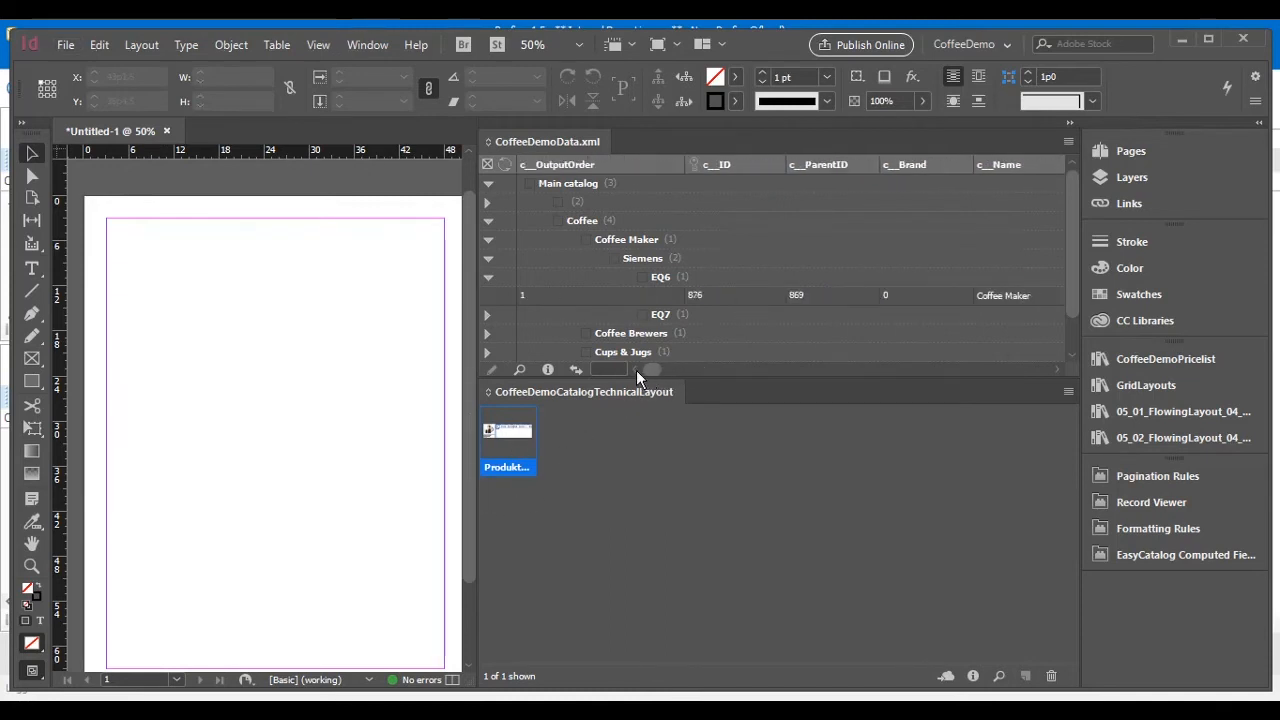
Select the Coffee category row in the EasyCatalog data list.
{"action": "left_click", "coordinate": [582, 220]}
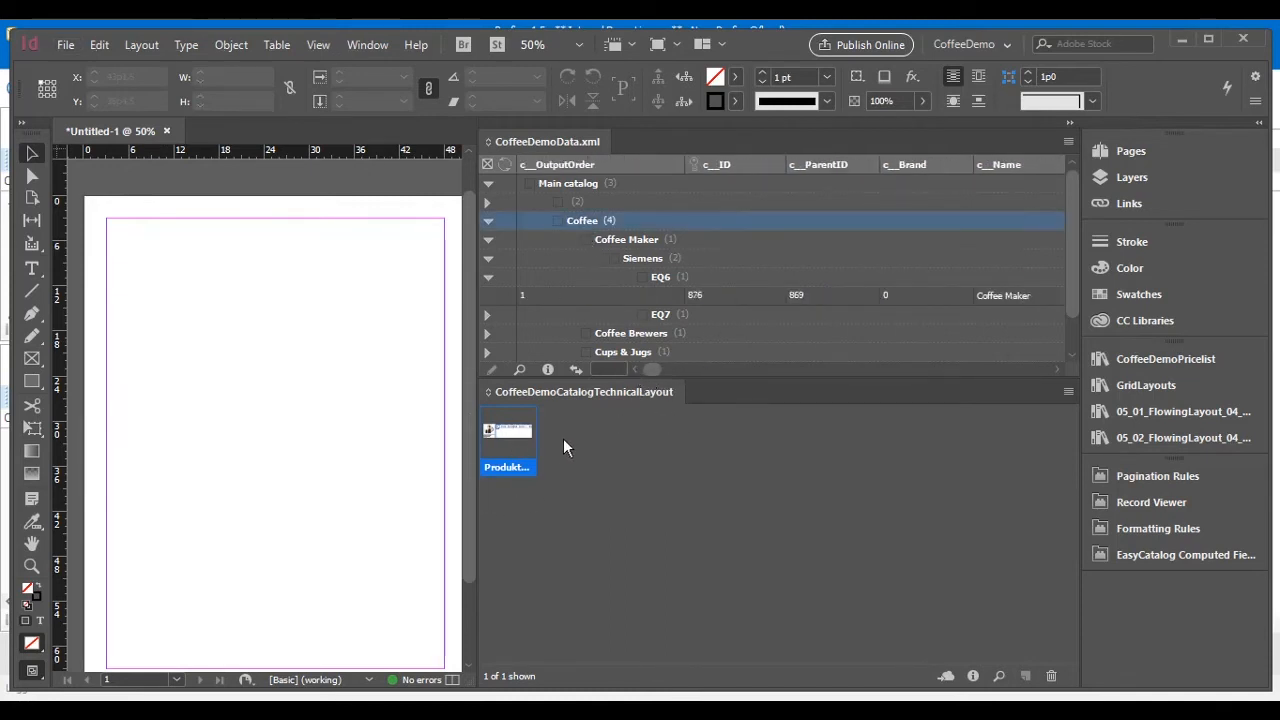